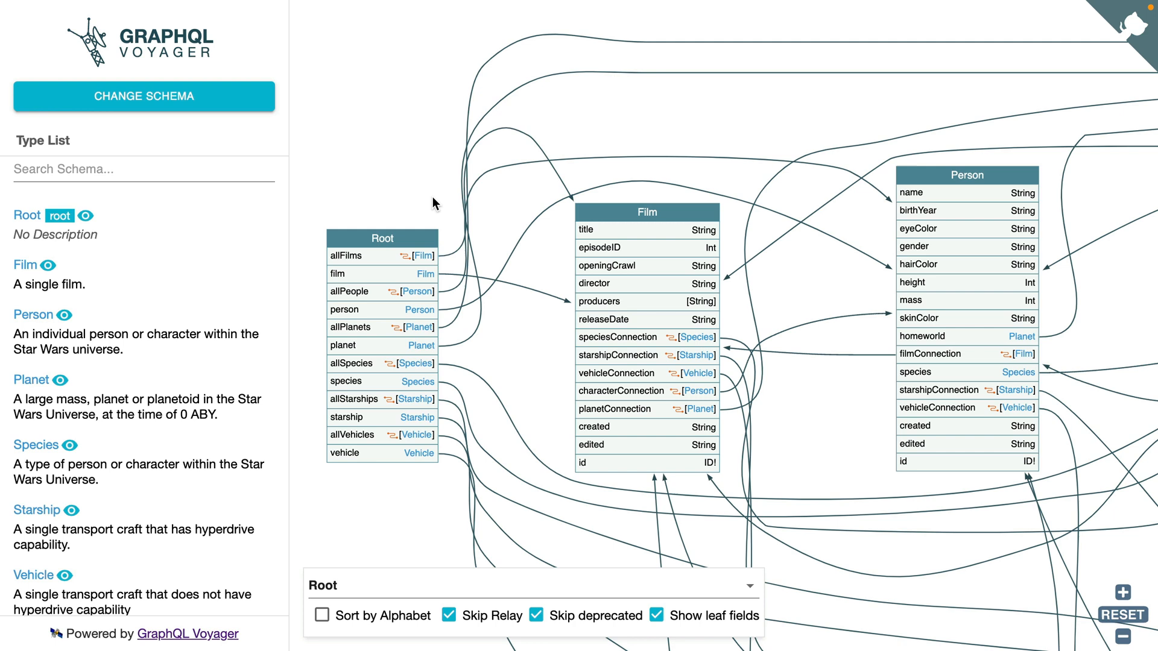
{"action": "mouse_move", "coordinate": [446, 205]}
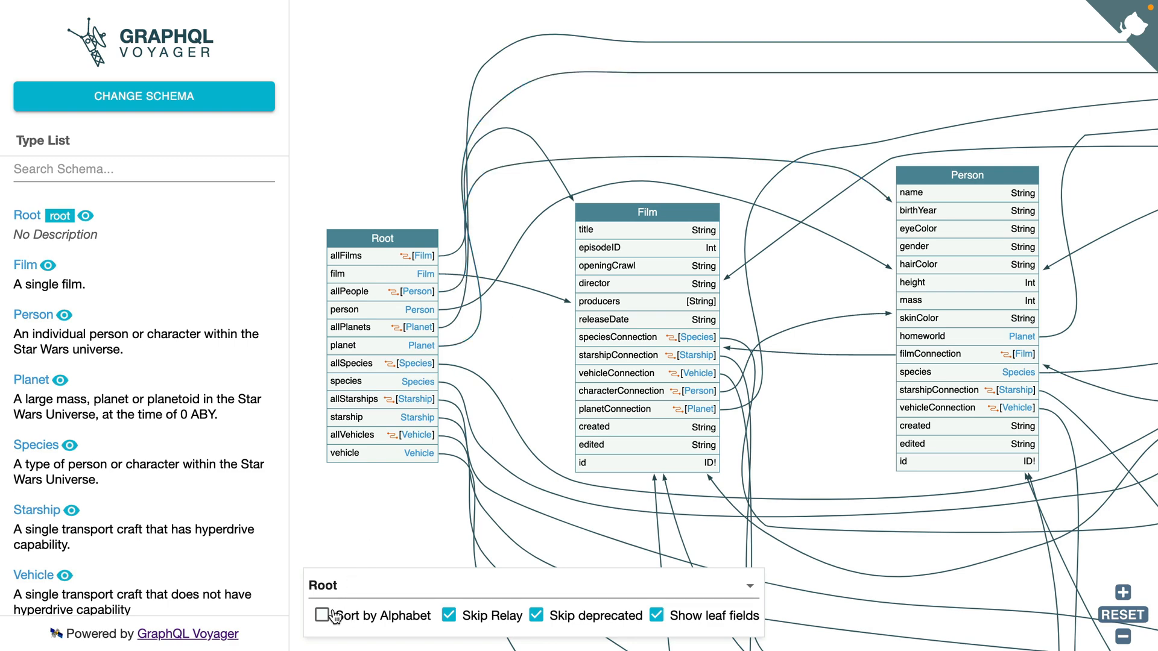
Toggle field sorting, deprecated hiding and Relay types, then inspect FilmPlanetsEdge and Film
{"action": "left_click", "coordinate": [448, 615]}
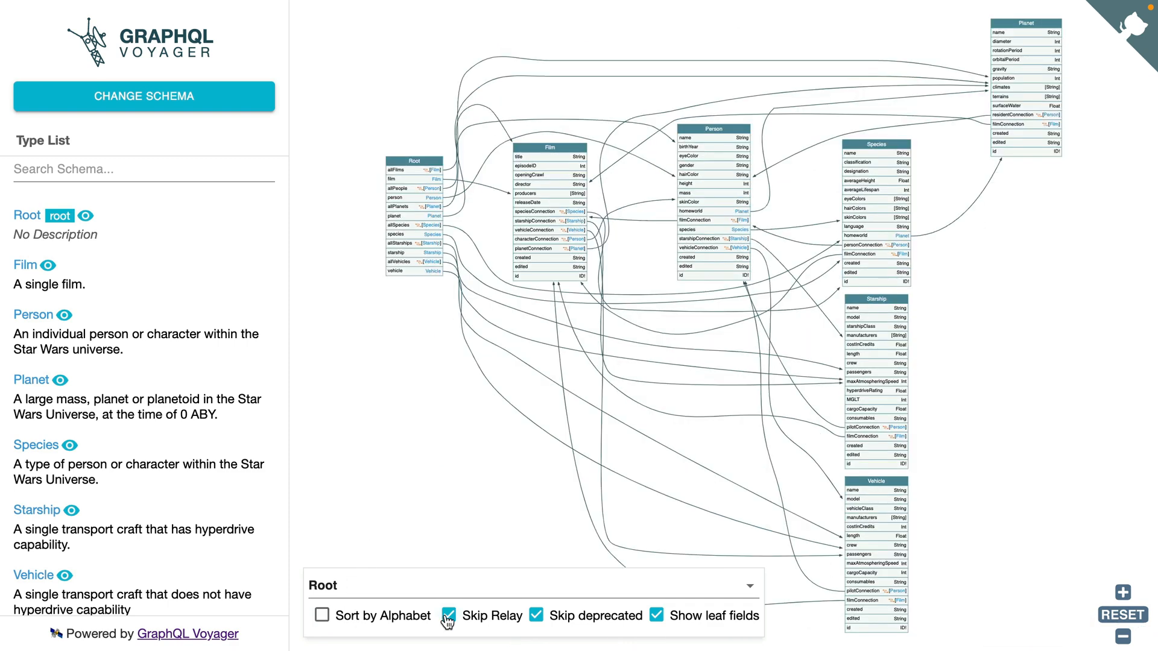
{"action": "left_click", "coordinate": [448, 615]}
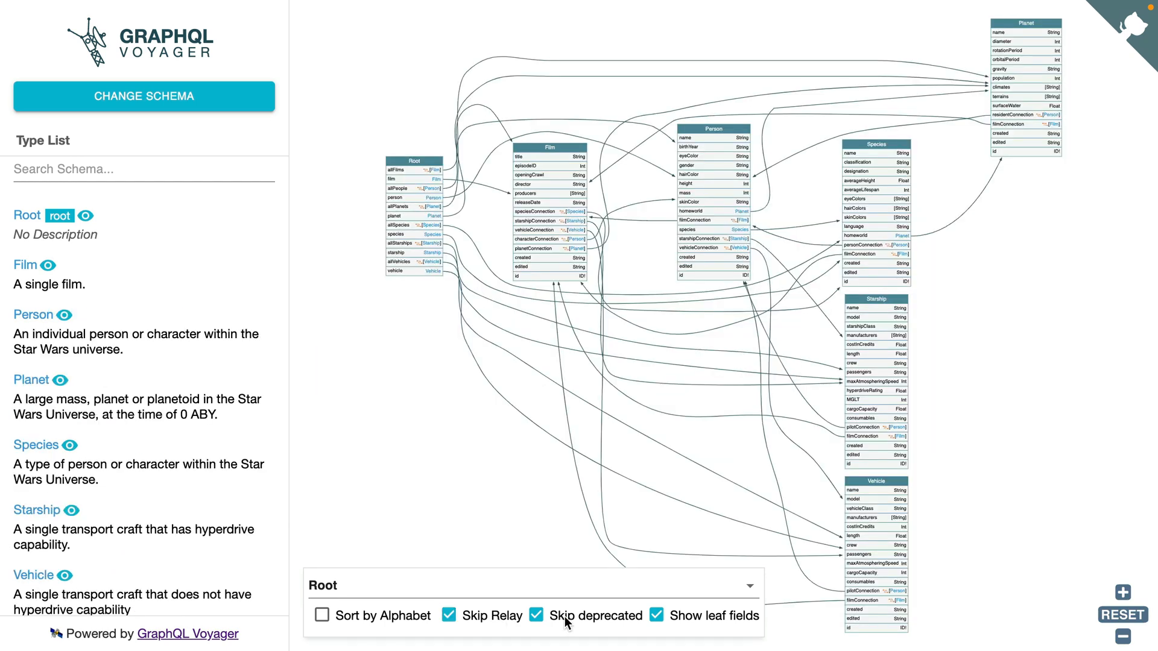
{"action": "mouse_move", "coordinate": [683, 623]}
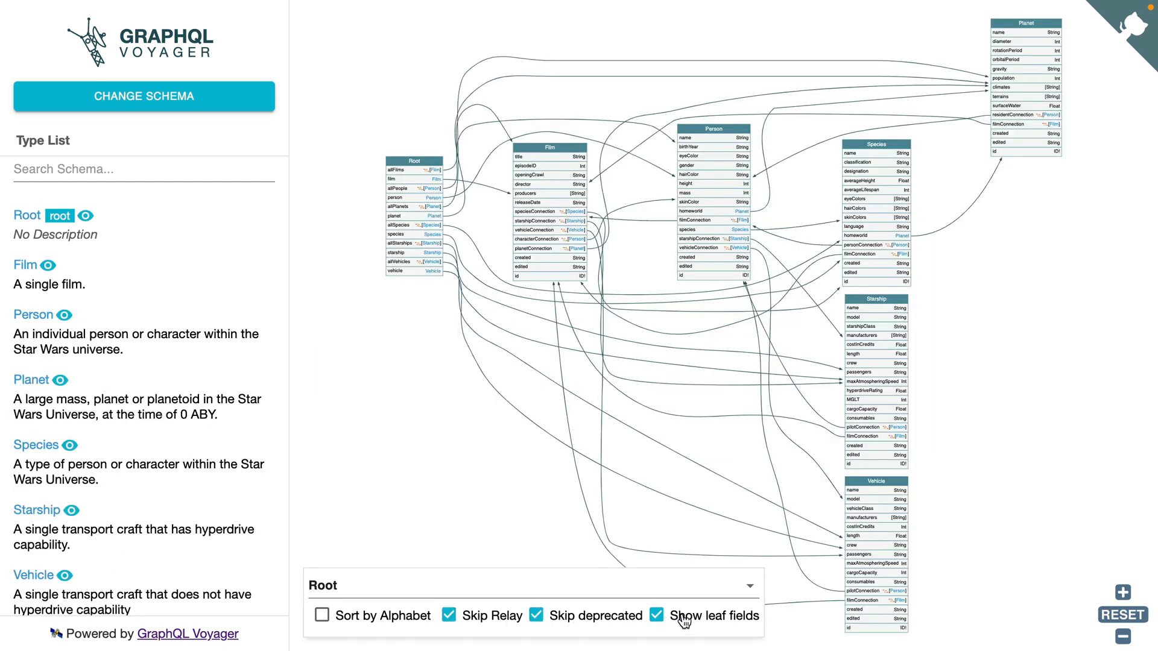
{"action": "left_click", "coordinate": [448, 616]}
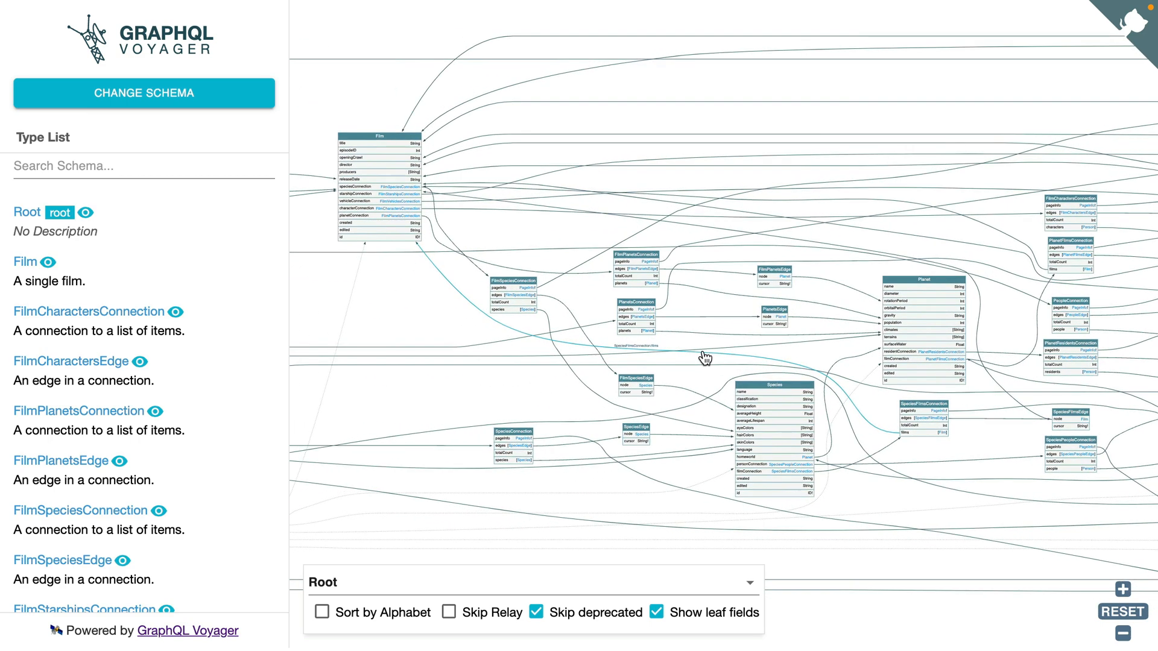
{"action": "mouse_move", "coordinate": [785, 282]}
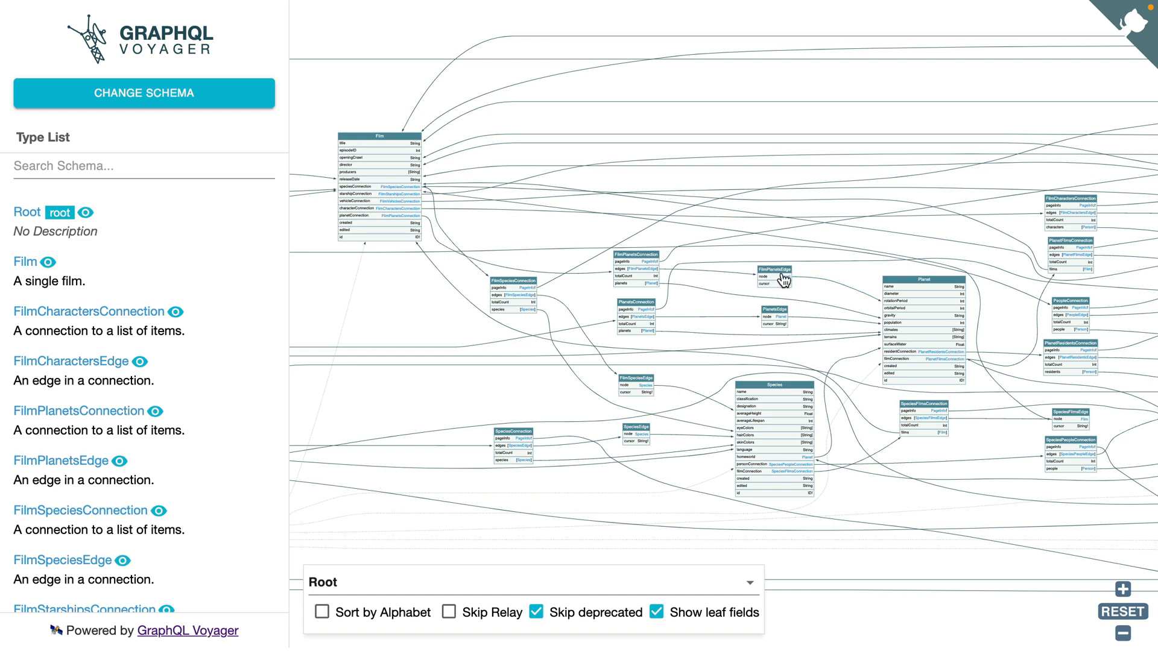
{"action": "left_click", "coordinate": [449, 612]}
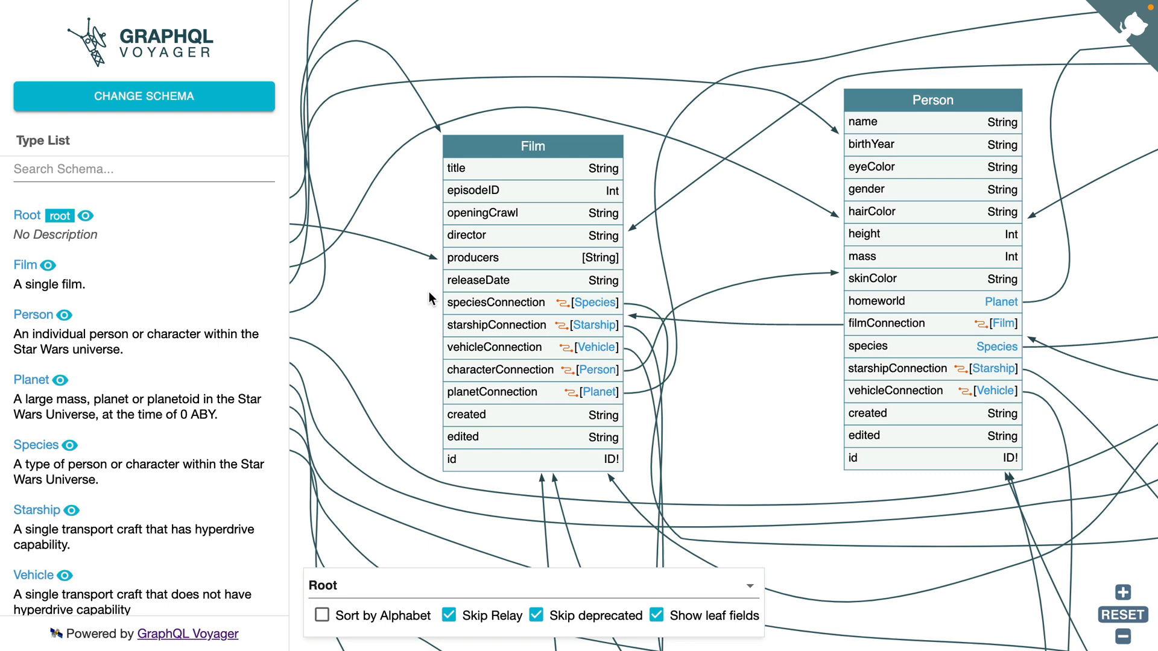
{"action": "left_click", "coordinate": [532, 146]}
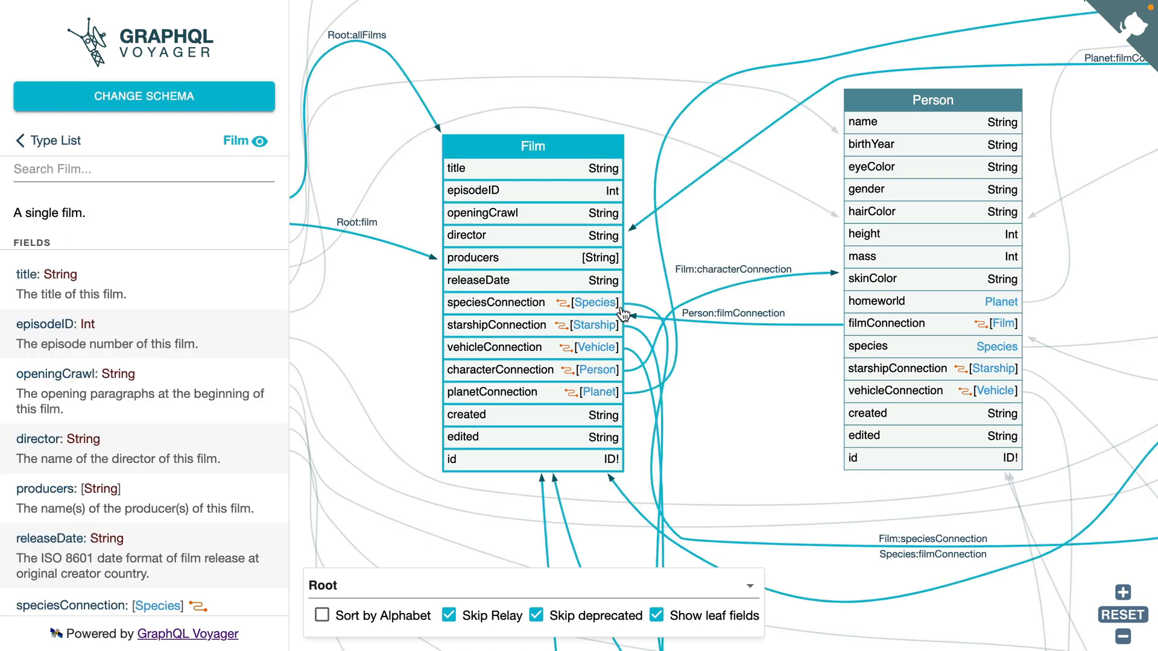
{"action": "mouse_move", "coordinate": [589, 310]}
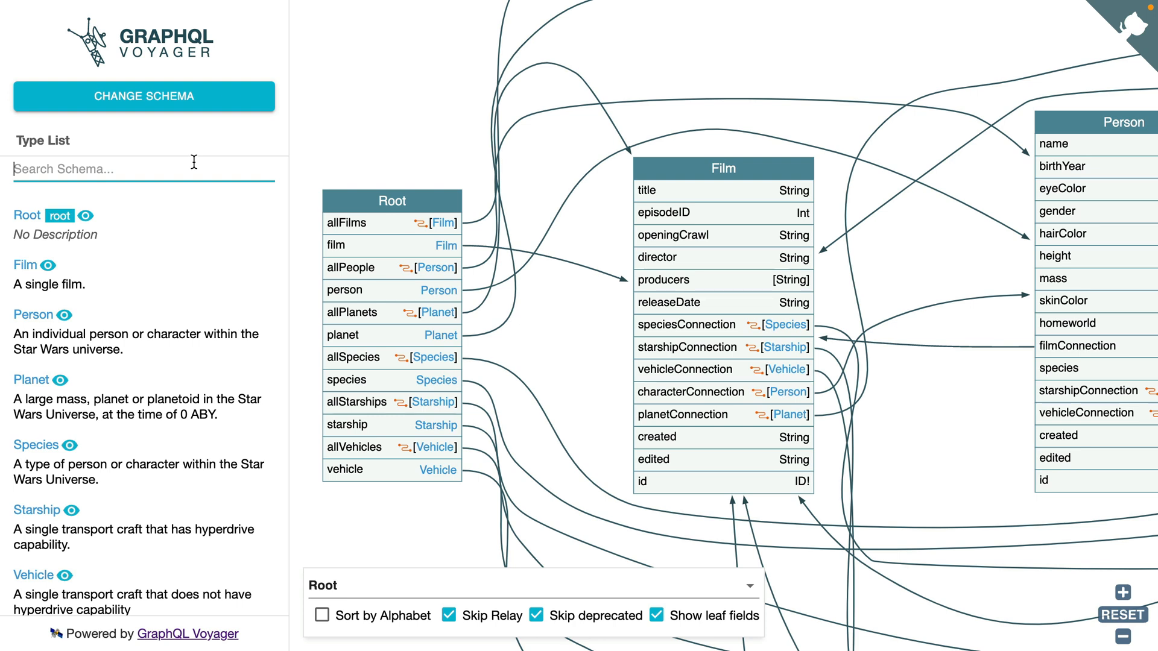
Search 'allve' to view allVehicles, trace allPeople to Person, and focus on Planet
{"action": "type", "text": "allve"}
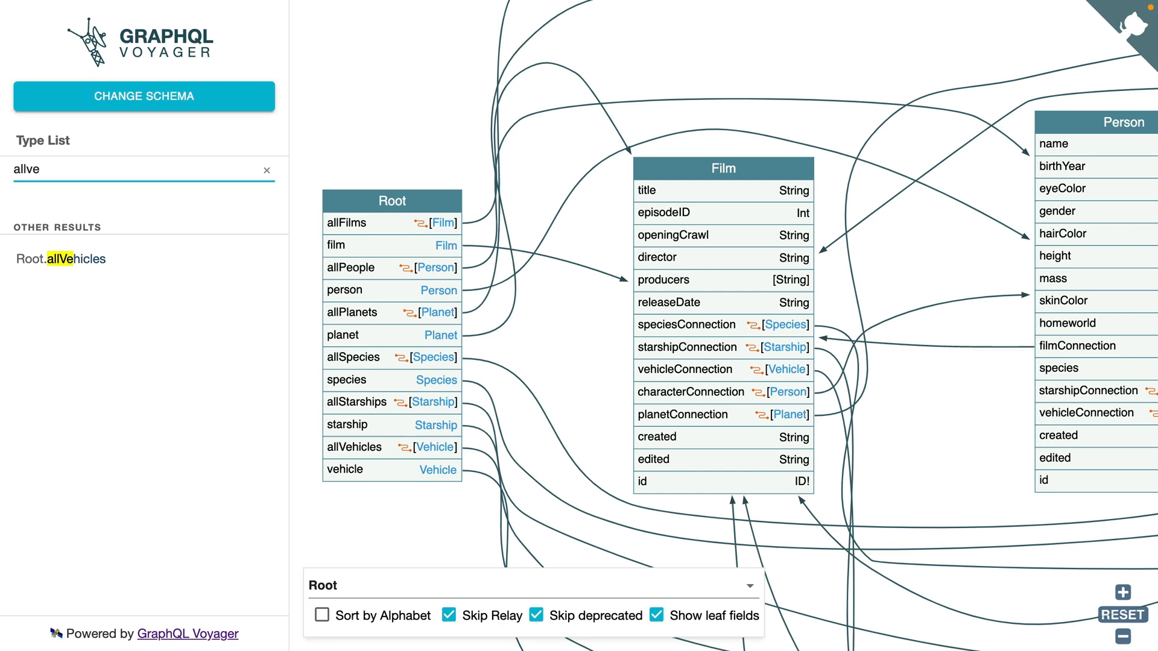
{"action": "left_click", "coordinate": [61, 259]}
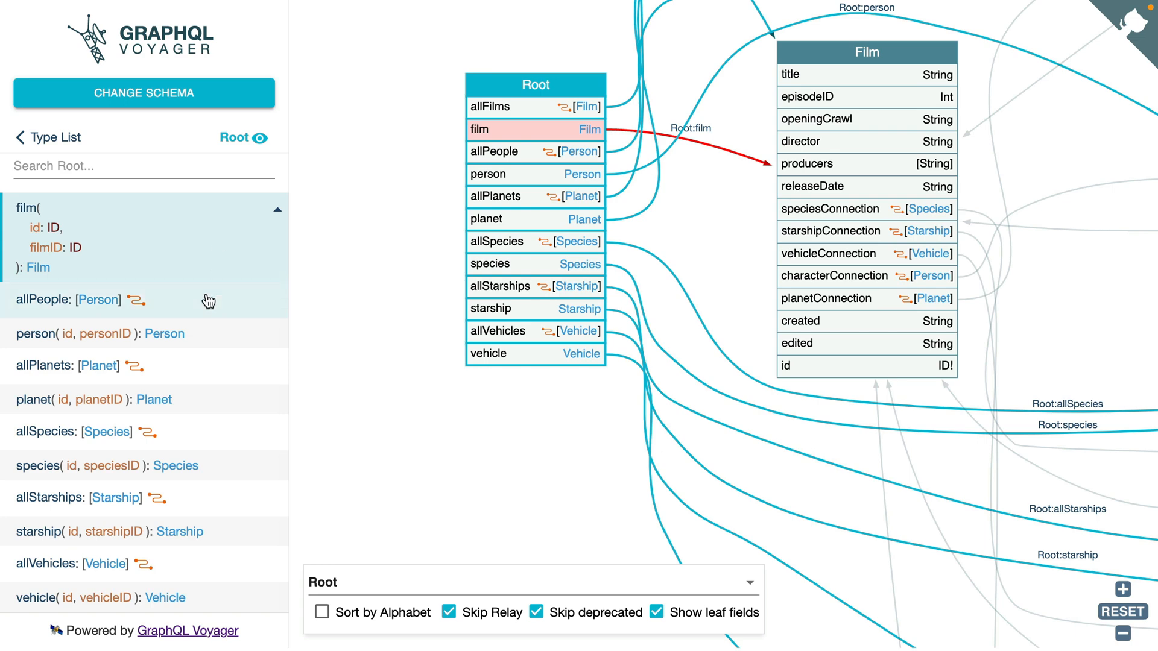
{"action": "left_click", "coordinate": [96, 299]}
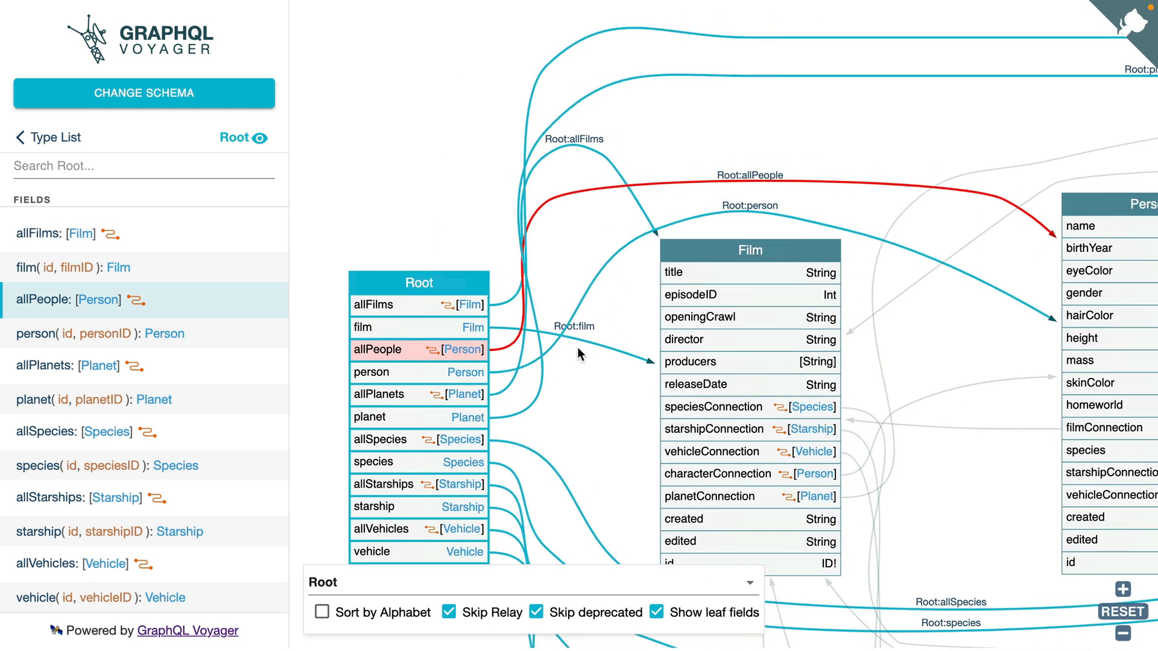
{"action": "left_click", "coordinate": [47, 138]}
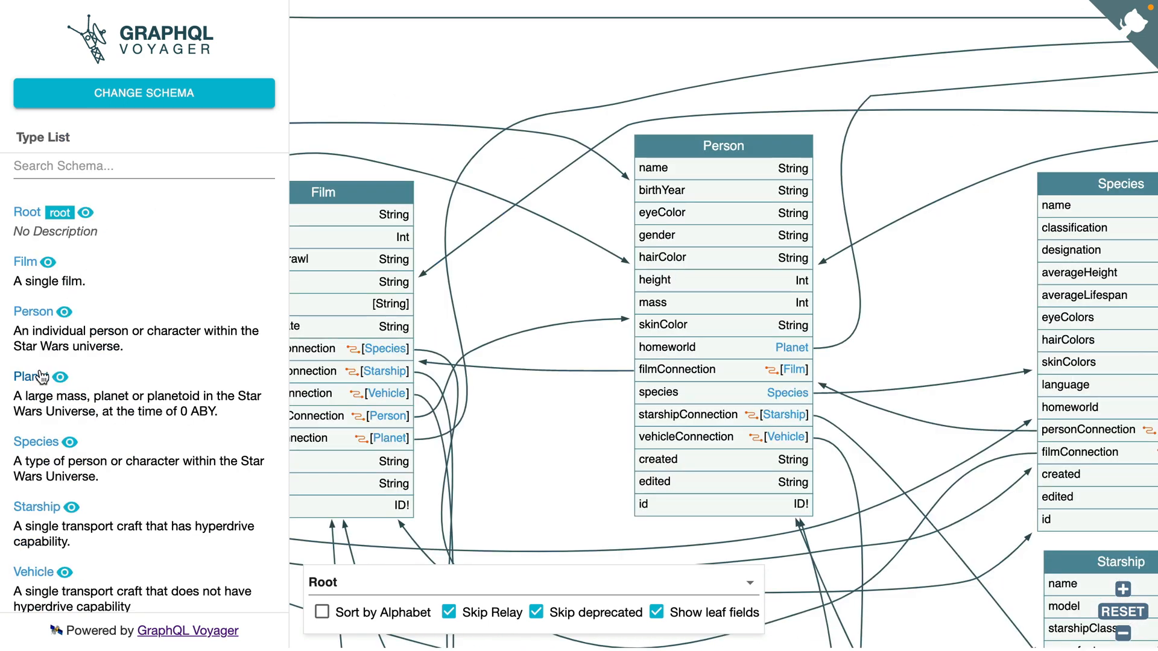
{"action": "left_click", "coordinate": [28, 375]}
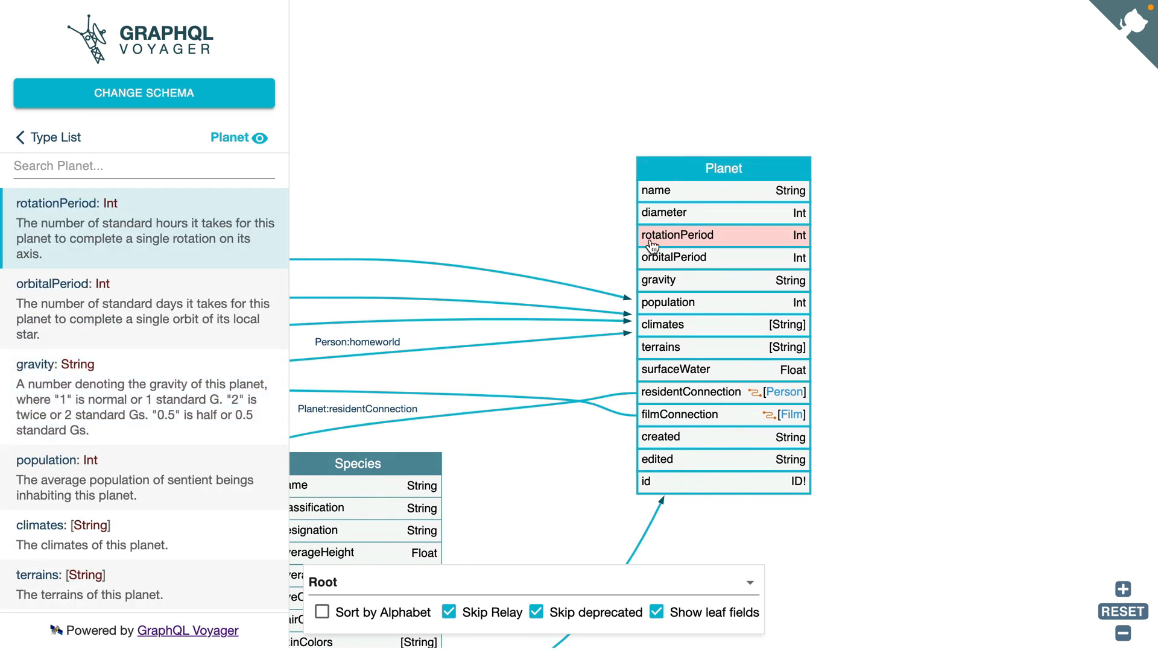
{"action": "mouse_move", "coordinate": [336, 299]}
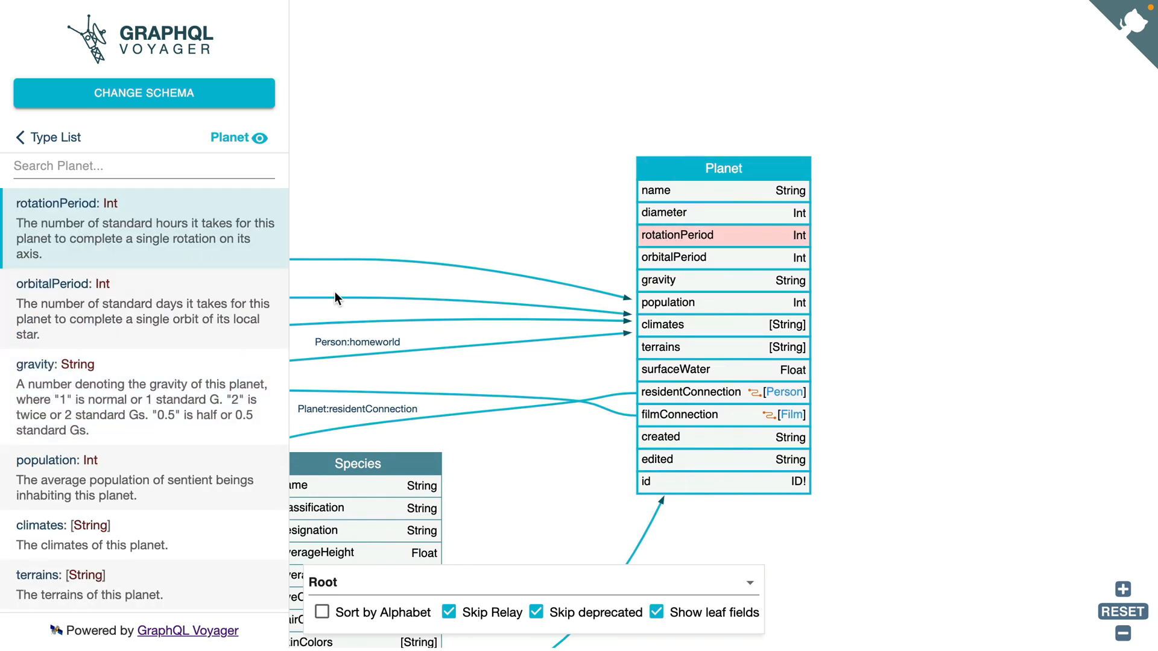
{"action": "left_click", "coordinate": [46, 138]}
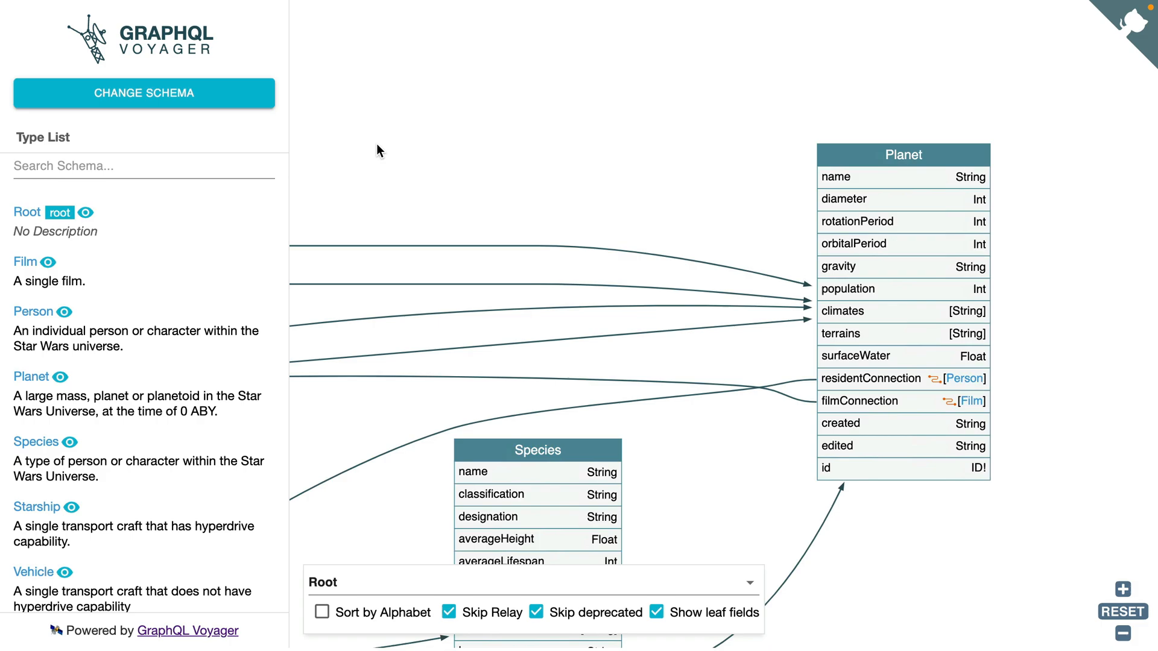
Replace the schema with pasted shopping-cart SDL starting 'input UpdateItemQuantityInput {' and display it
{"action": "left_click", "coordinate": [143, 93]}
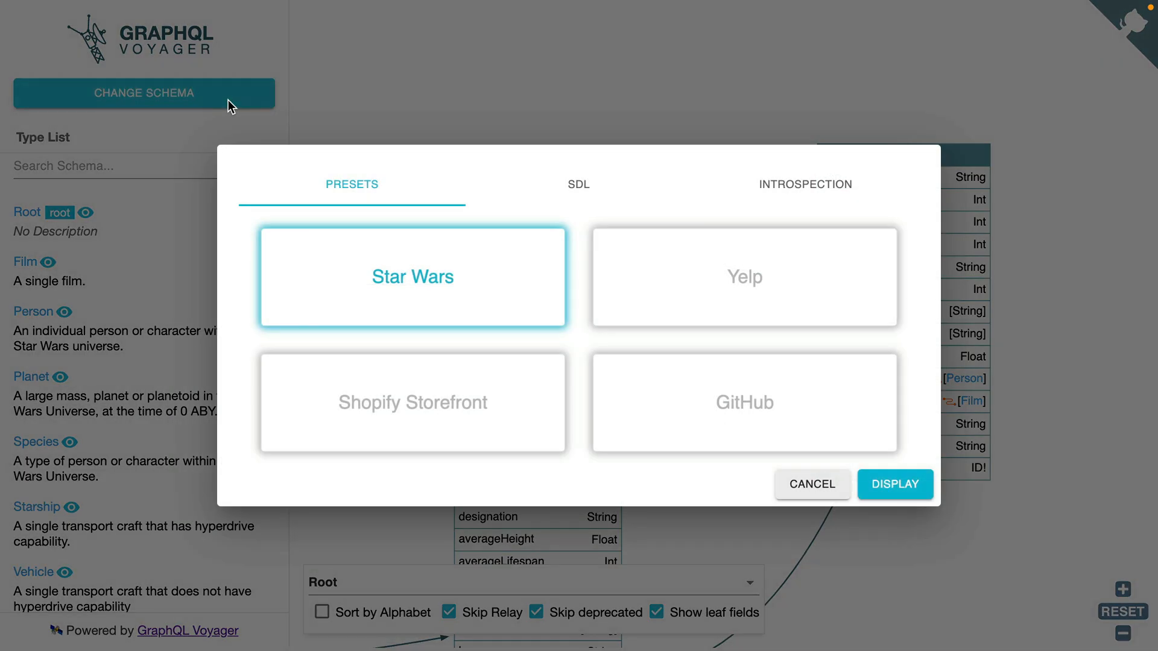
{"action": "left_click", "coordinate": [578, 184]}
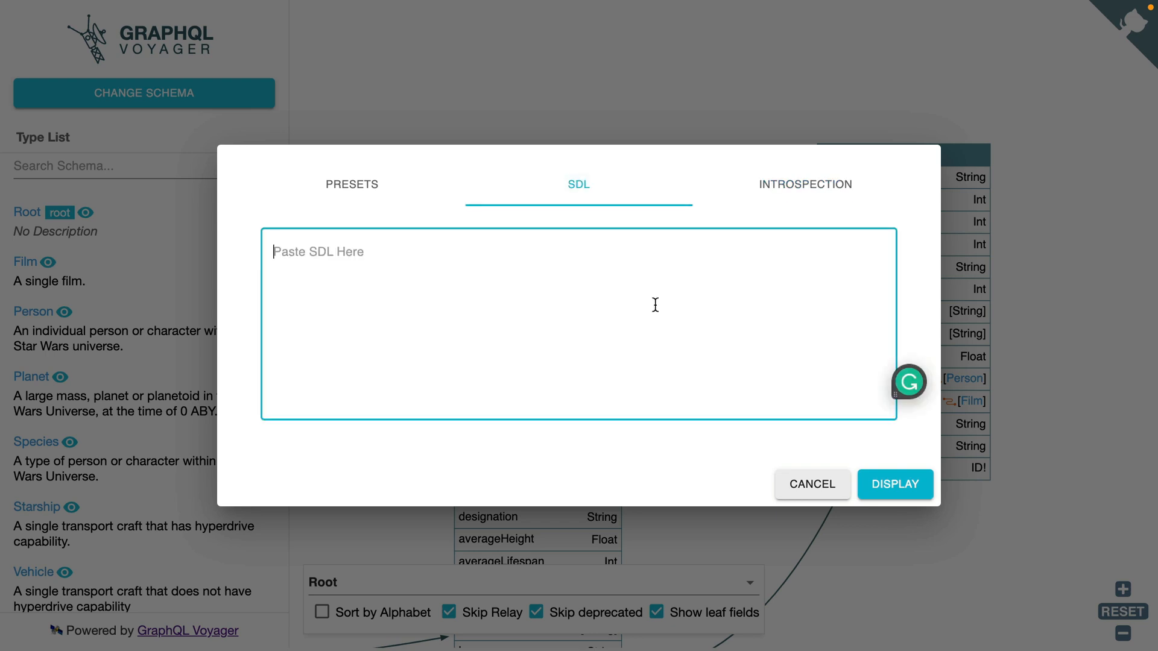
{"action": "type", "text": "input UpdateItemQuantityInput {"}
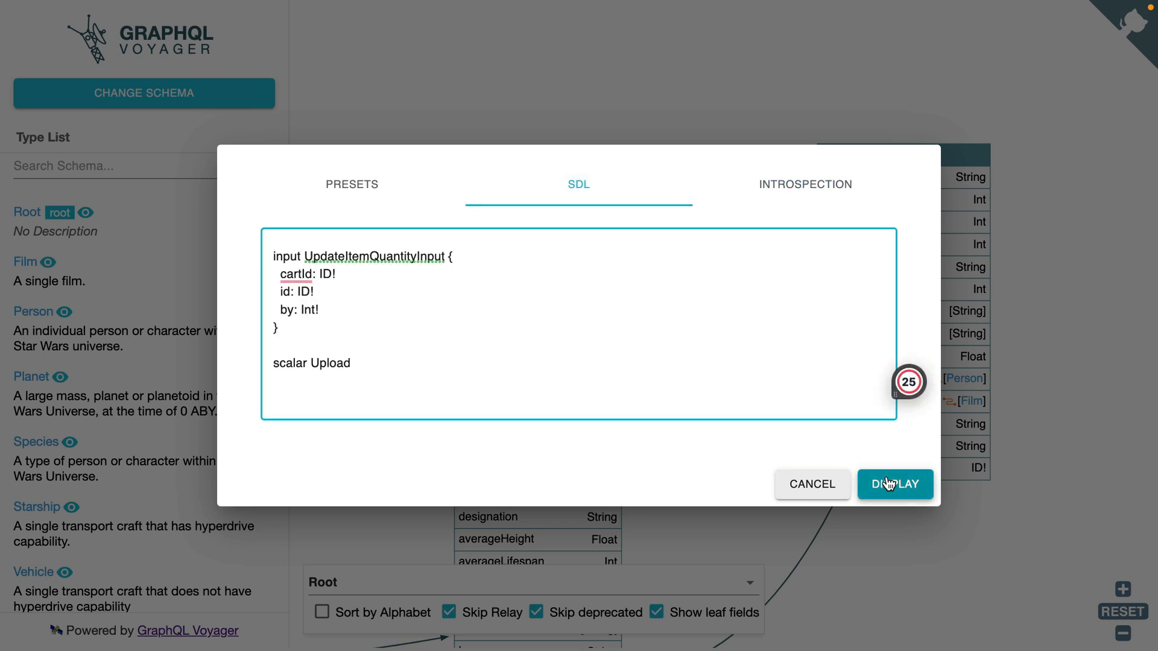
{"action": "left_click", "coordinate": [895, 484]}
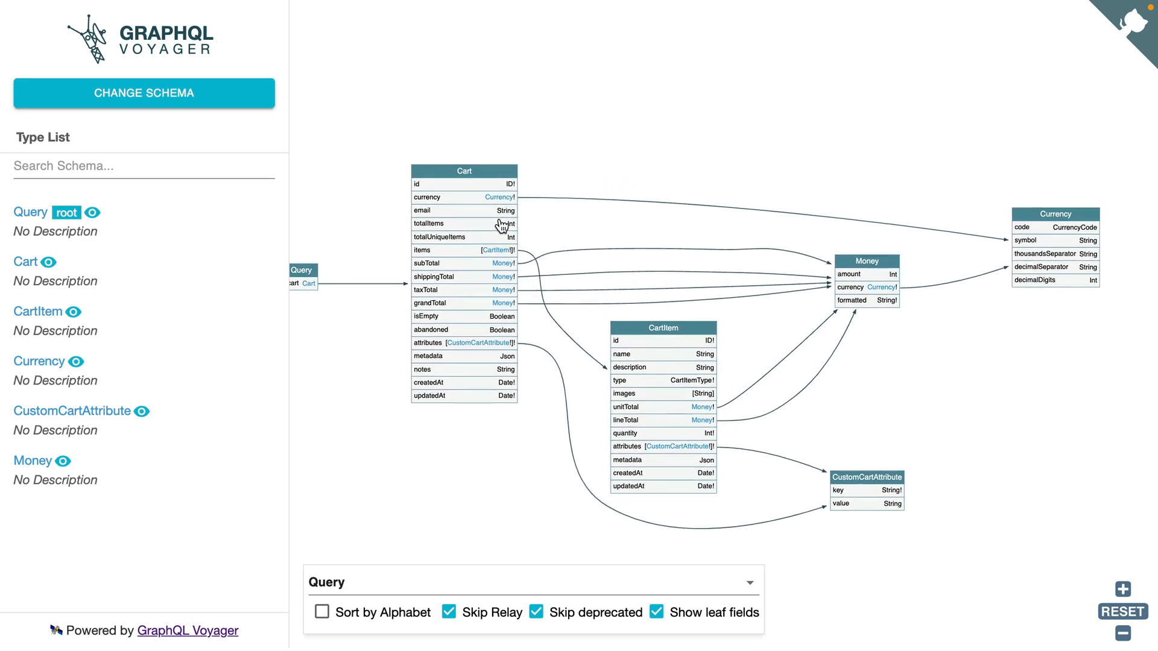
{"action": "mouse_move", "coordinate": [586, 226]}
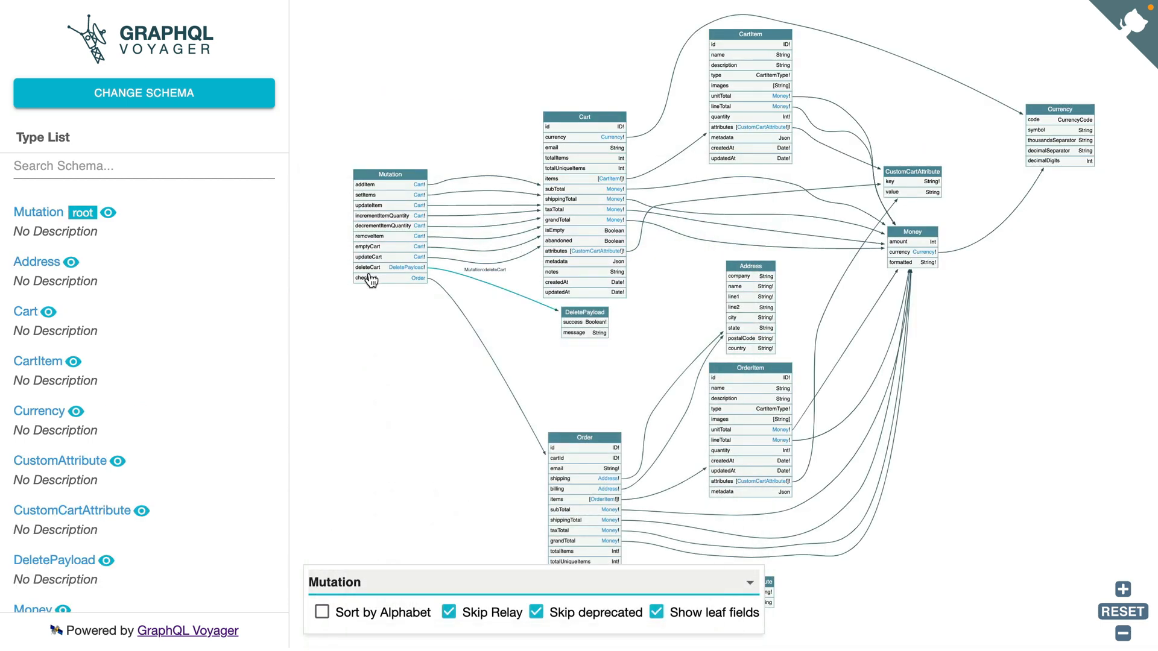
{"action": "mouse_move", "coordinate": [385, 216]}
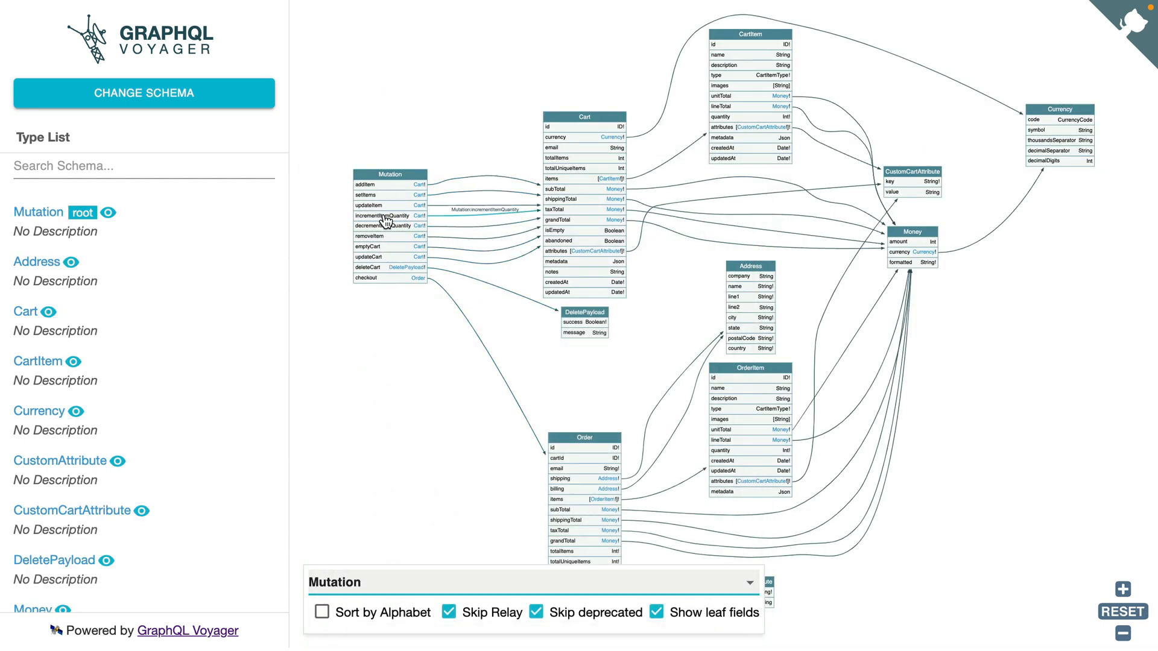
{"action": "mouse_move", "coordinate": [451, 298]}
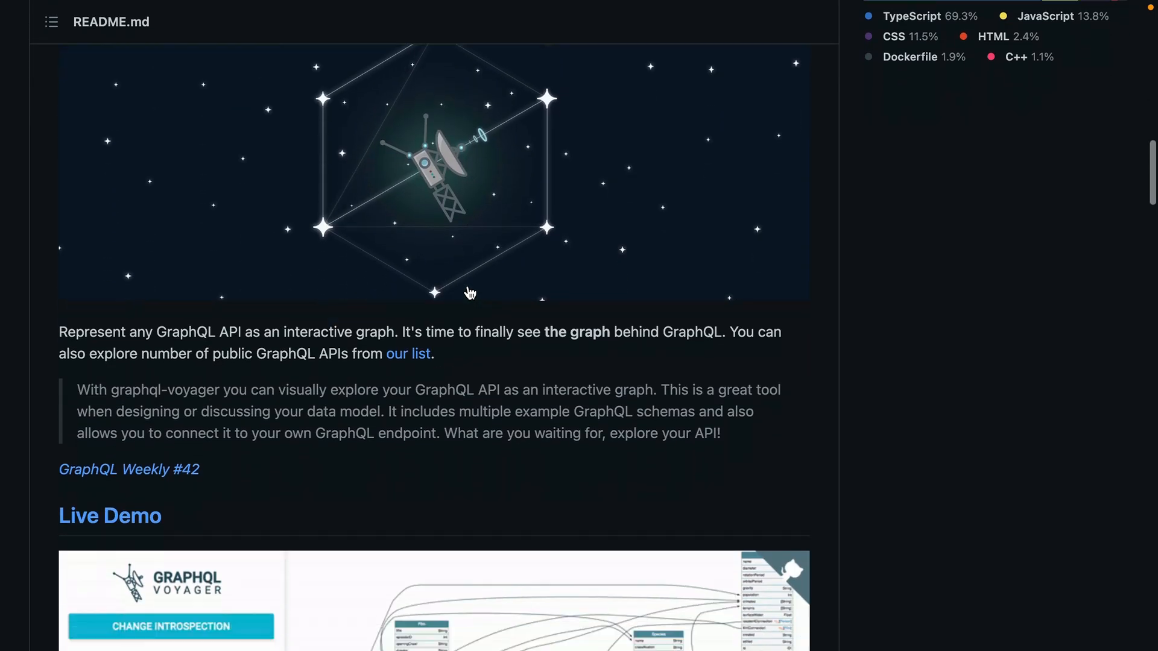
Scroll the Mutation-root graph, then return to the README's Live Demo section
{"action": "scroll", "scroll_direction": "down", "scroll_amount": 3}
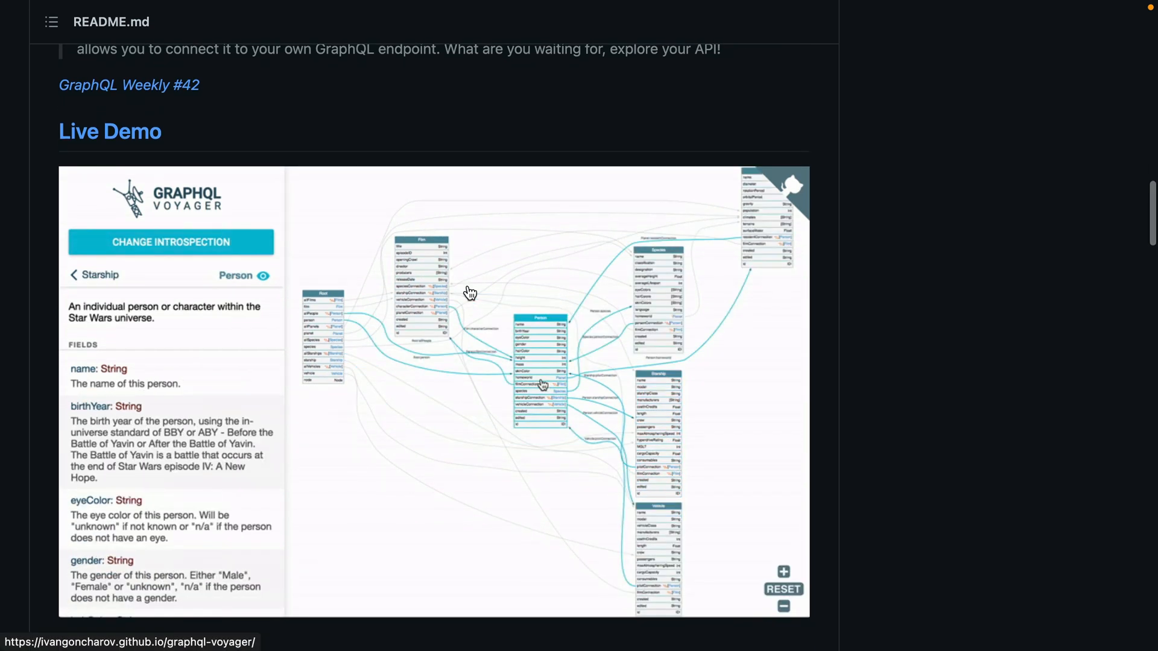
{"action": "scroll", "scroll_direction": "down", "scroll_amount": 3}
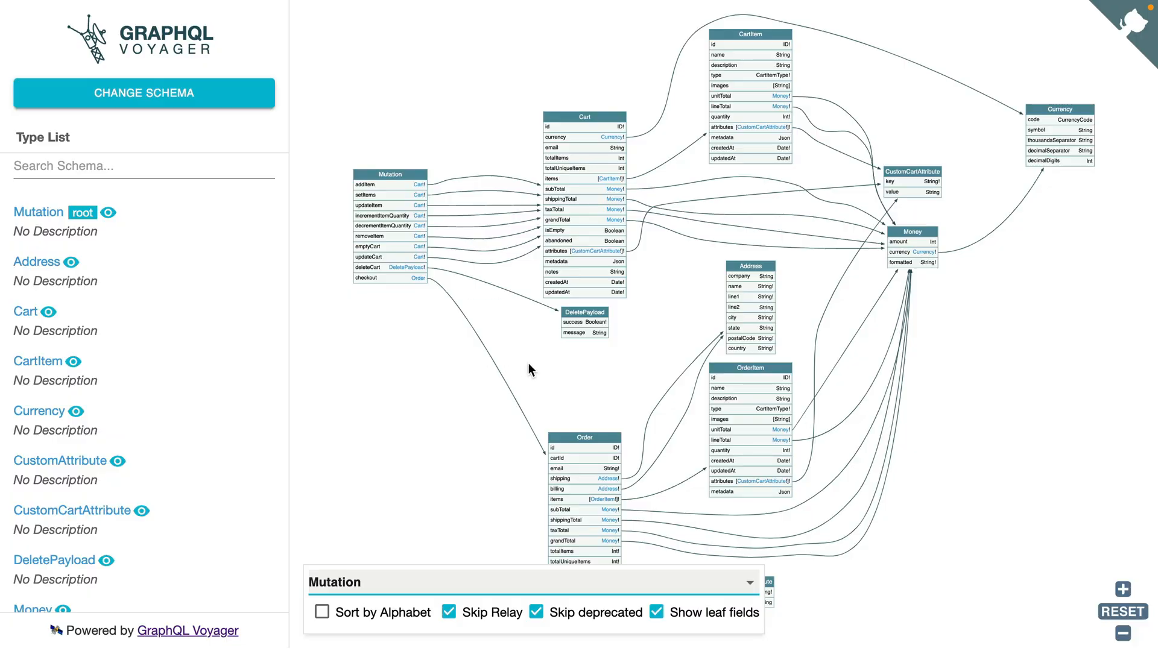
{"action": "left_click", "coordinate": [110, 114]}
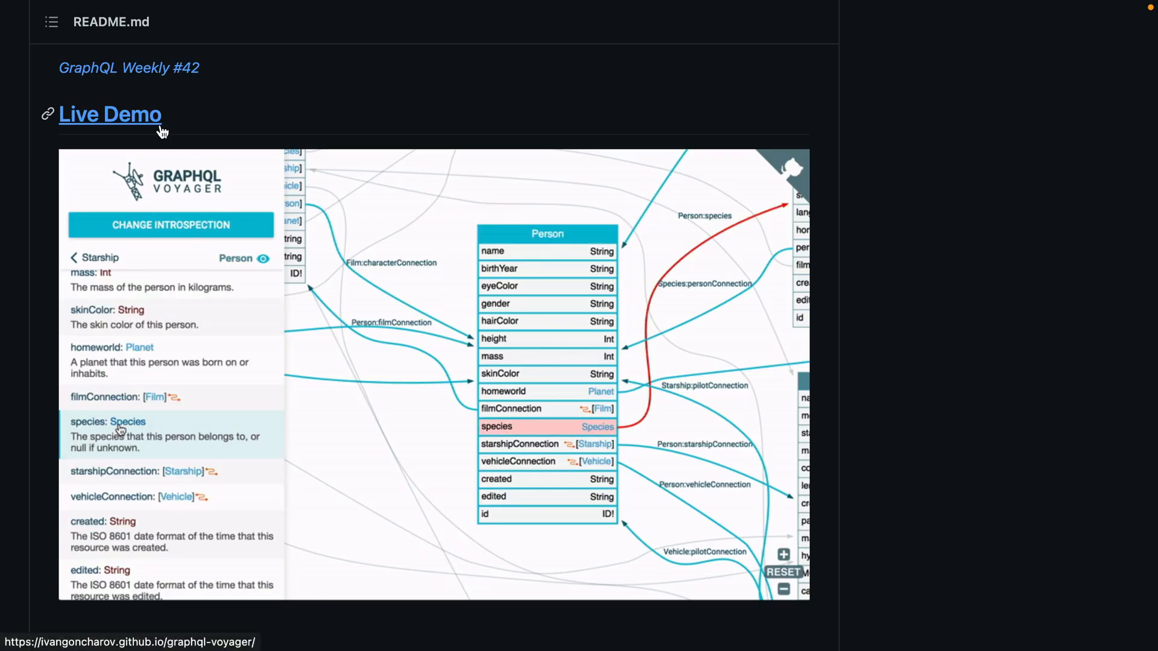